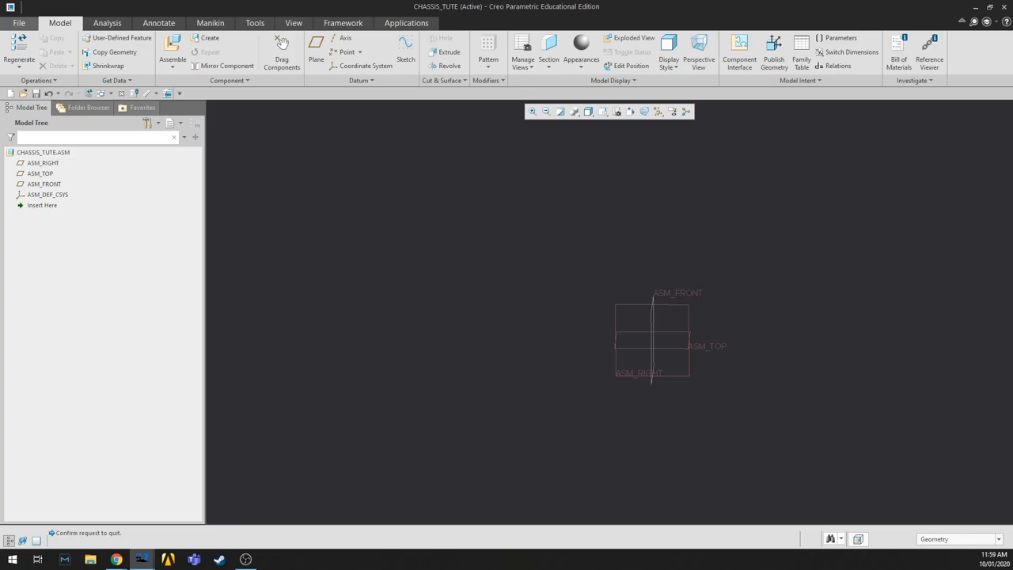
pyautogui.moveTo(565, 252)
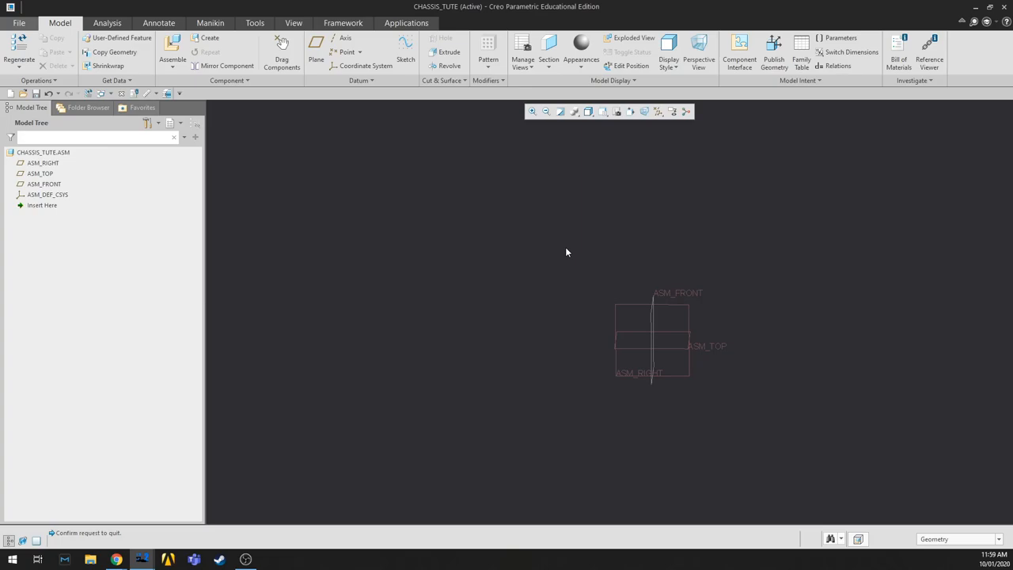
pyautogui.moveTo(908, 275)
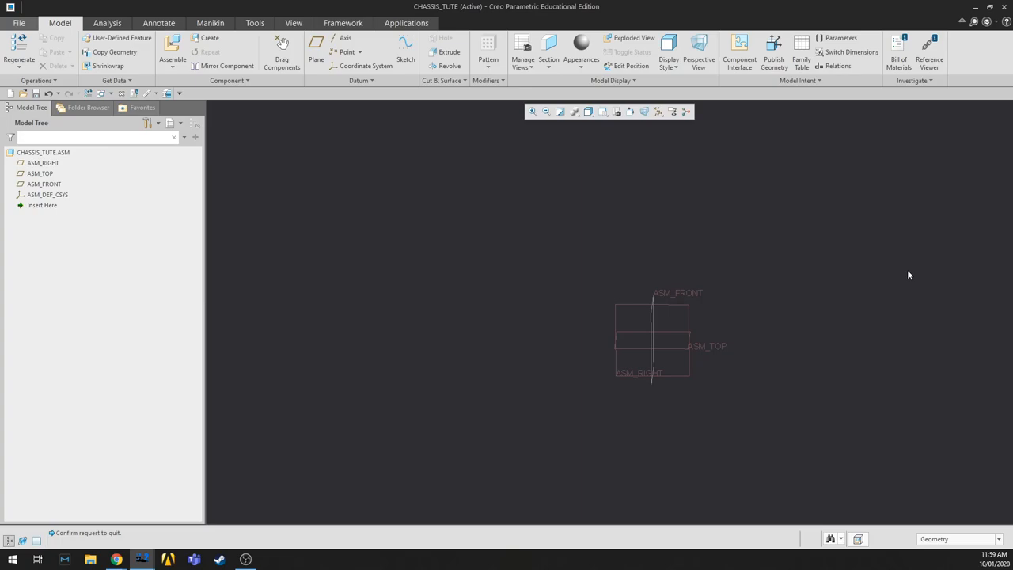
# Step: Start a new datum plane in the CHASSIS_TUTE assembly from Model > Datum > Plane
pyautogui.click(315, 48)
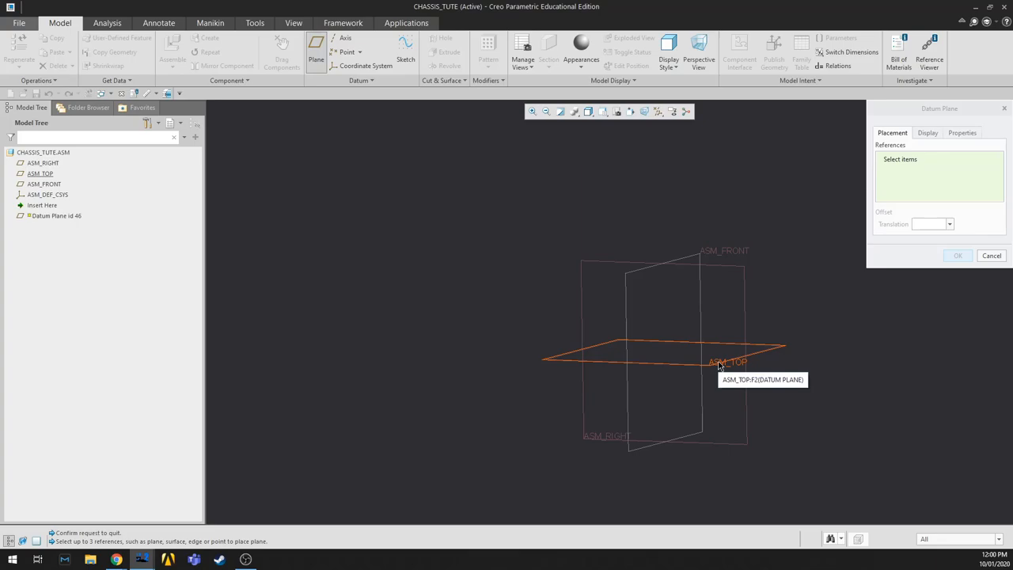
# Step: Create plane MAIN_RH_MID_HEIGHT offset 500 from ASM_TOP, then begin another plane
pyautogui.click(716, 361)
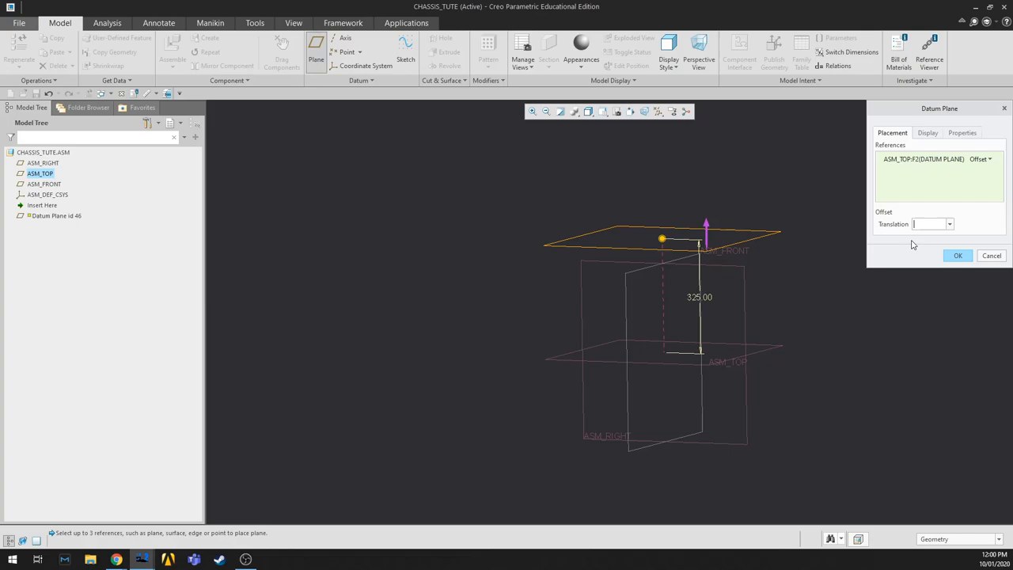
pyautogui.write('500.00')
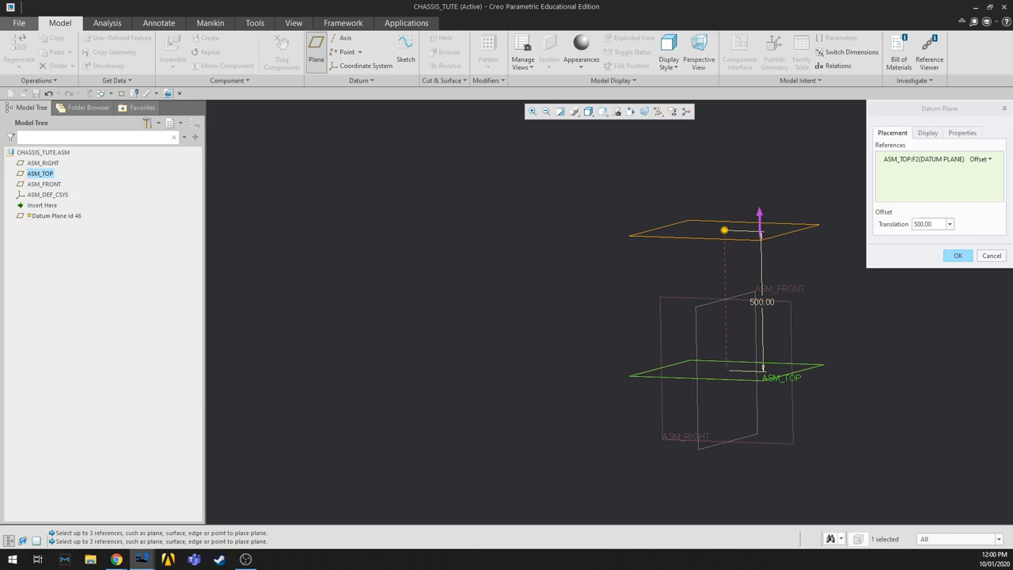
pyautogui.moveTo(784, 383)
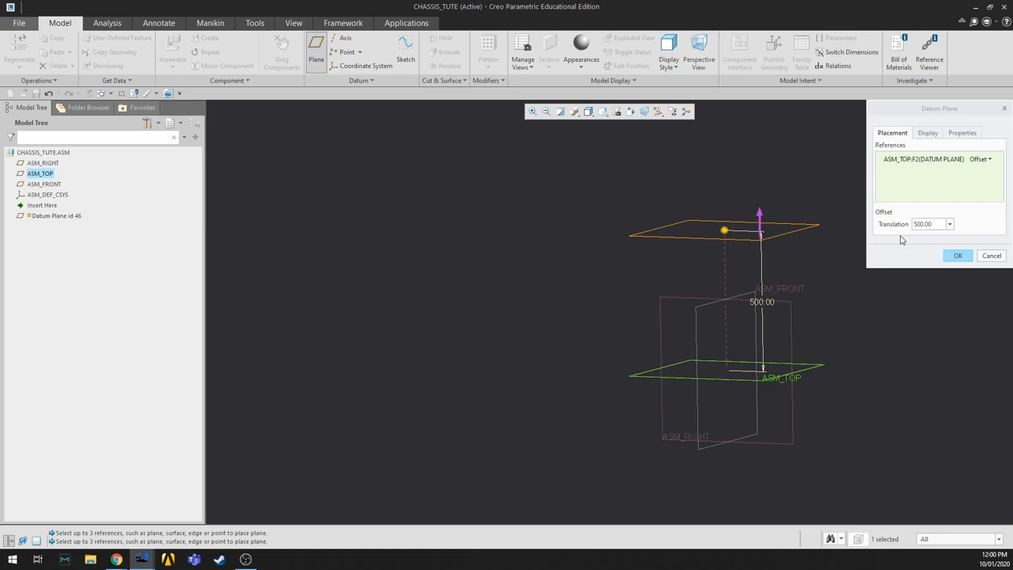
pyautogui.click(962, 132)
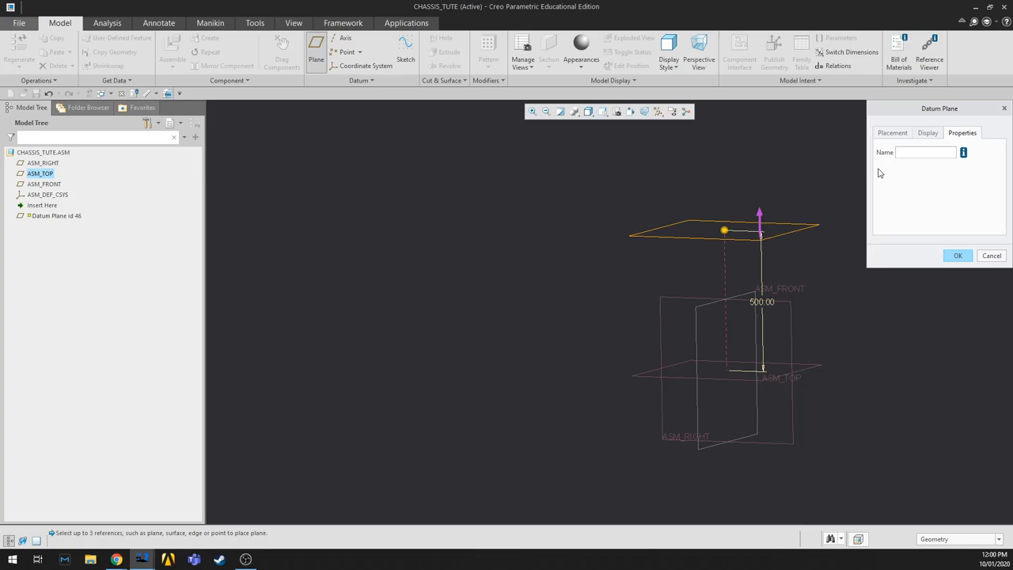
pyautogui.write('main rh')
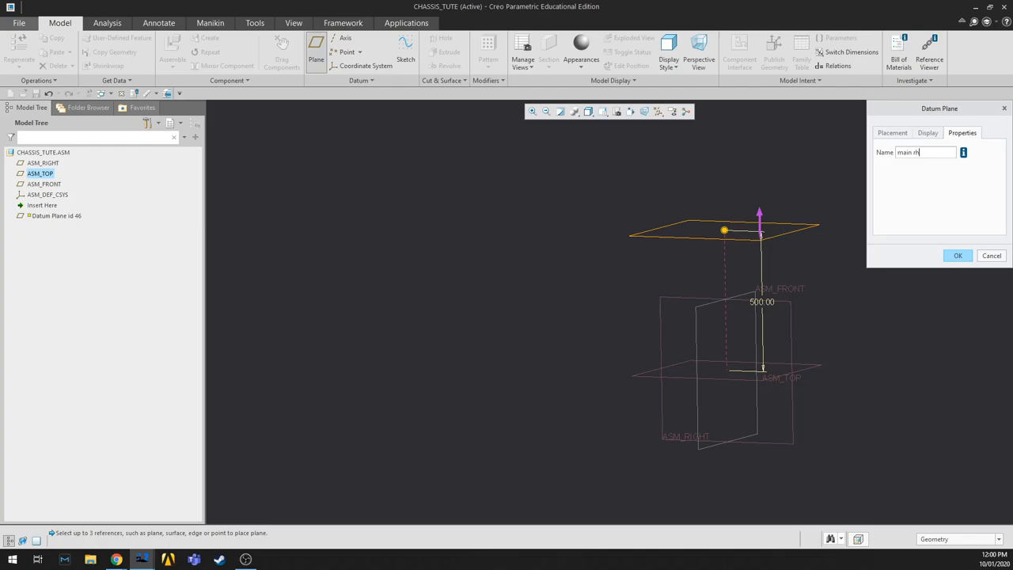
pyautogui.click(958, 254)
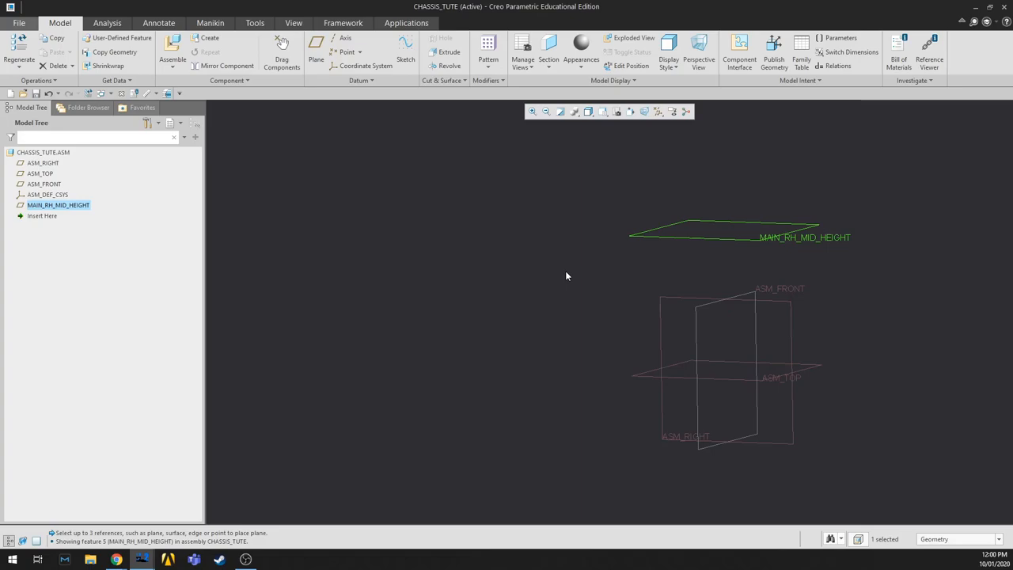
pyautogui.click(315, 48)
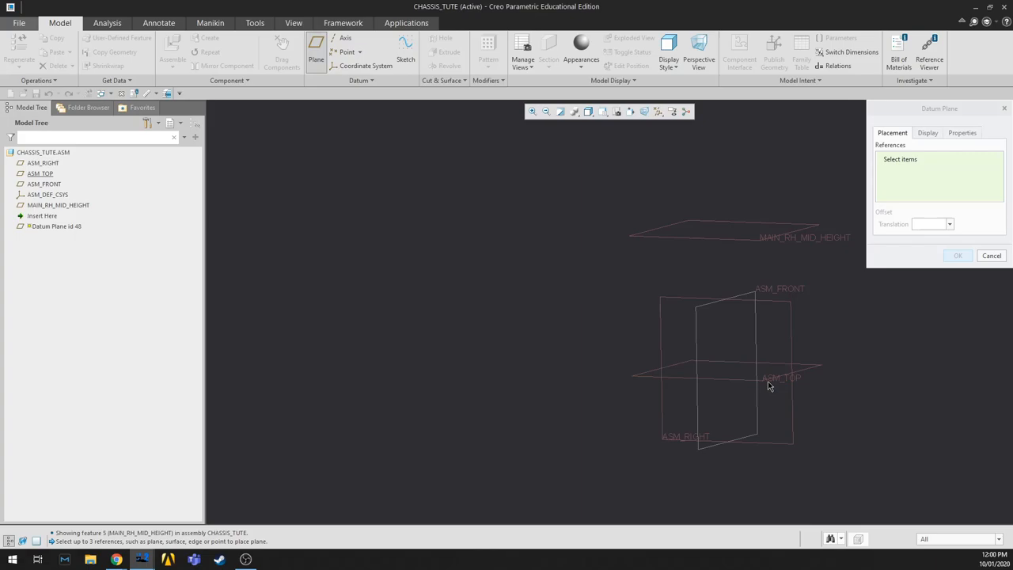
# Step: Offset a plane 60 from ASM_TOP and name it LOWEST_MEMBER_HEIGHT
pyautogui.click(40, 173)
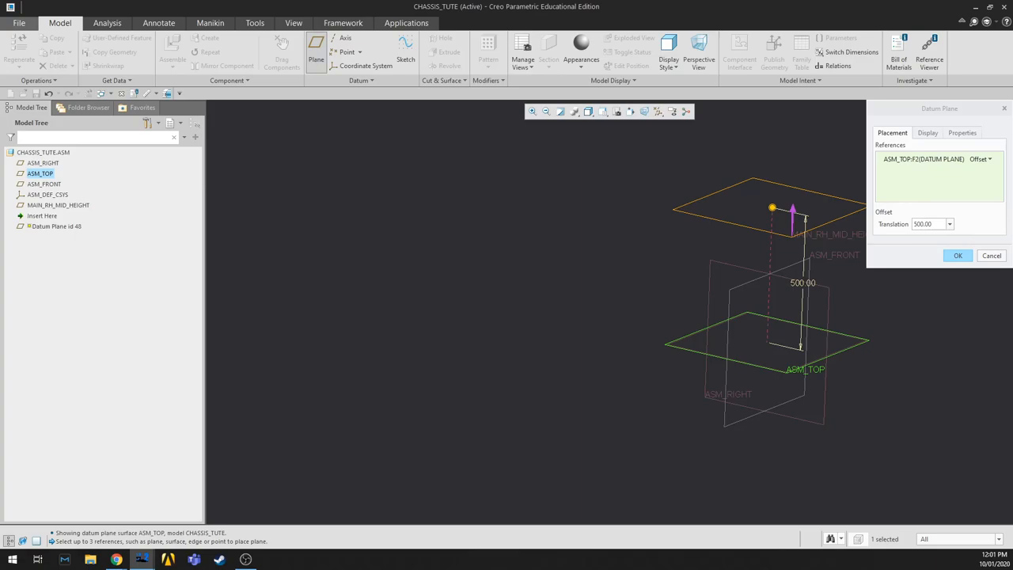
pyautogui.click(962, 132)
pyautogui.write('lowest member he')
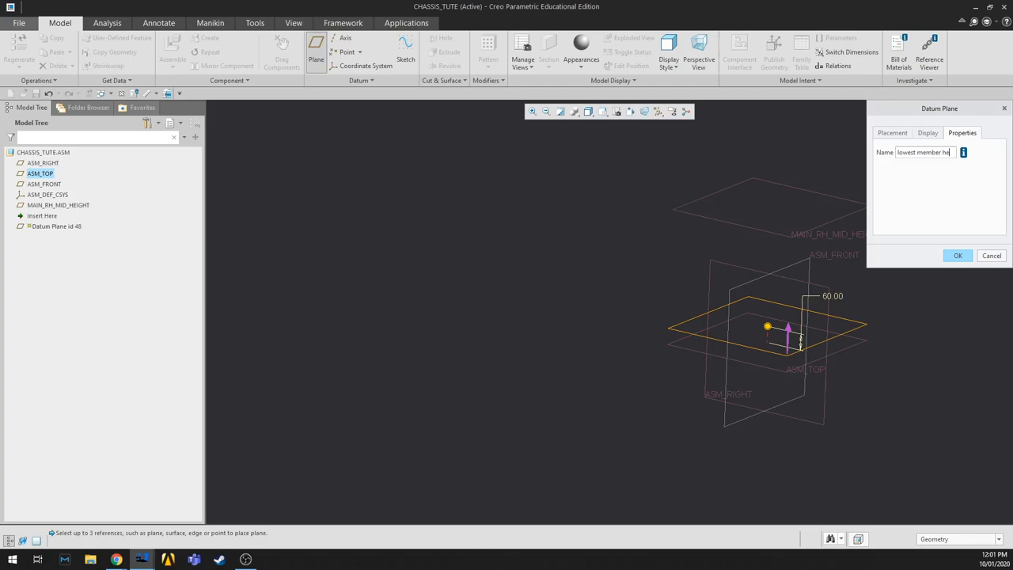
pyautogui.click(958, 255)
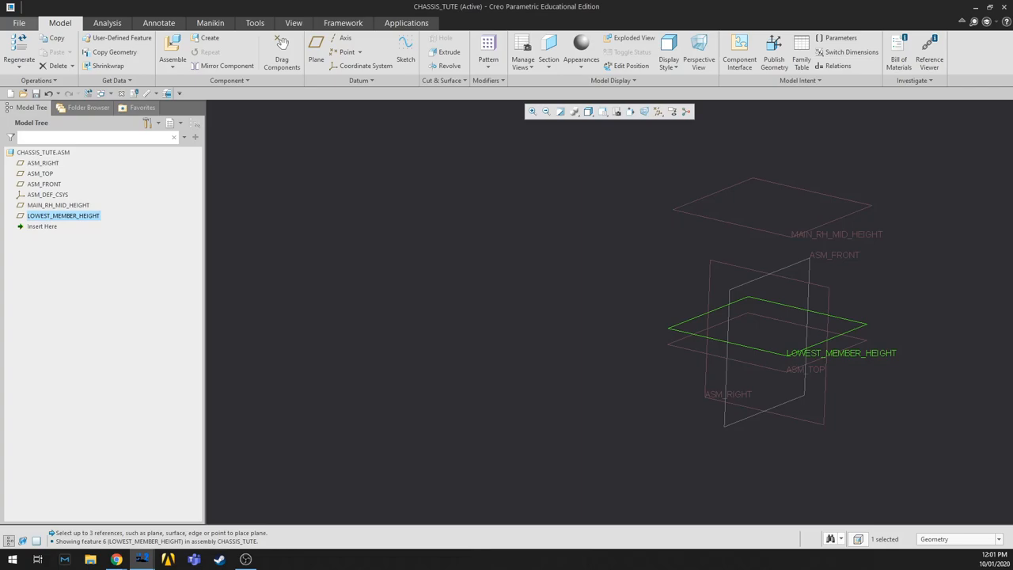
# Step: Create plane SIDE_IMPACE_HEIGHT offset 325 from ASM_TOP
pyautogui.click(316, 58)
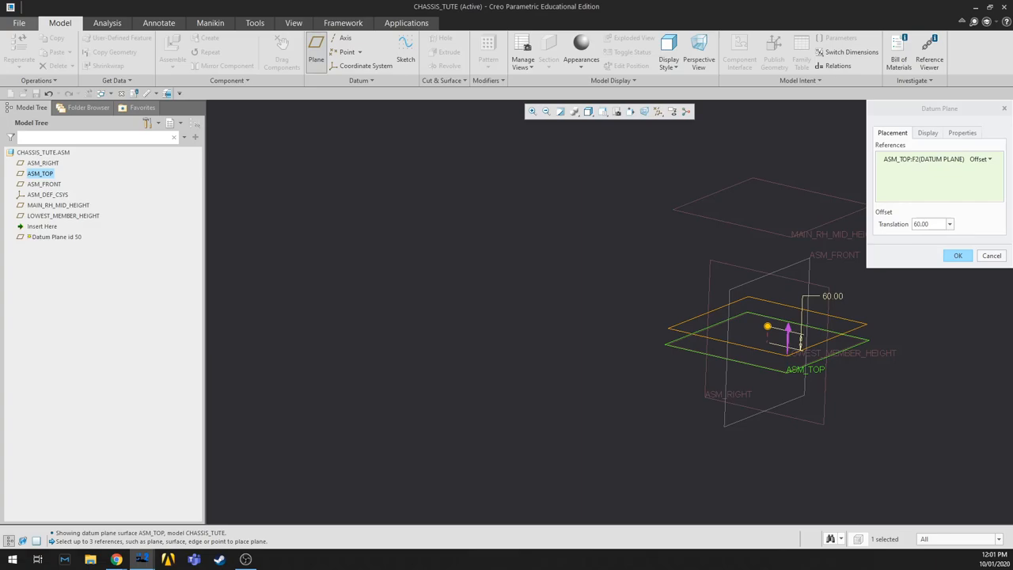
pyautogui.click(957, 255)
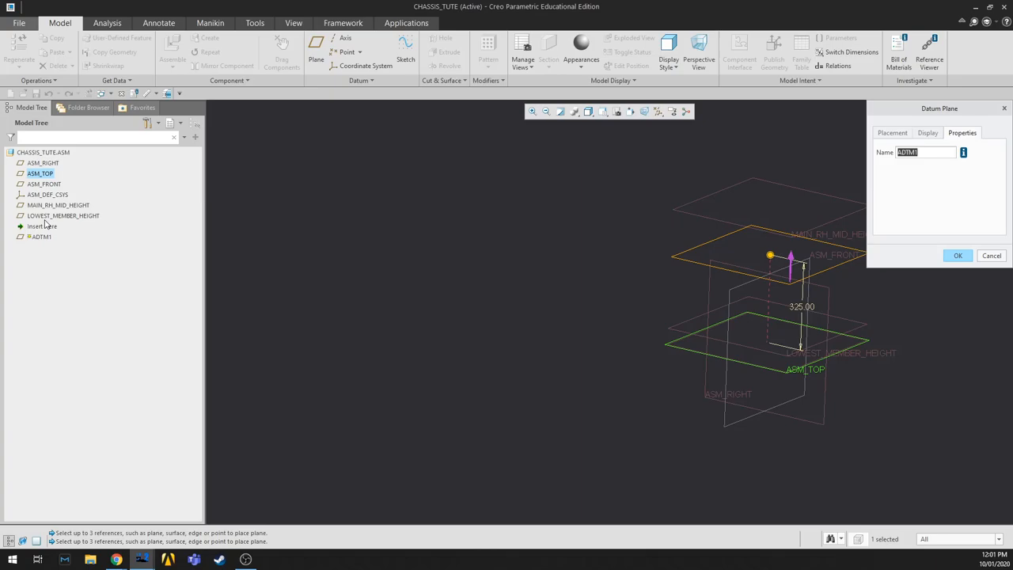
pyautogui.moveTo(137, 243)
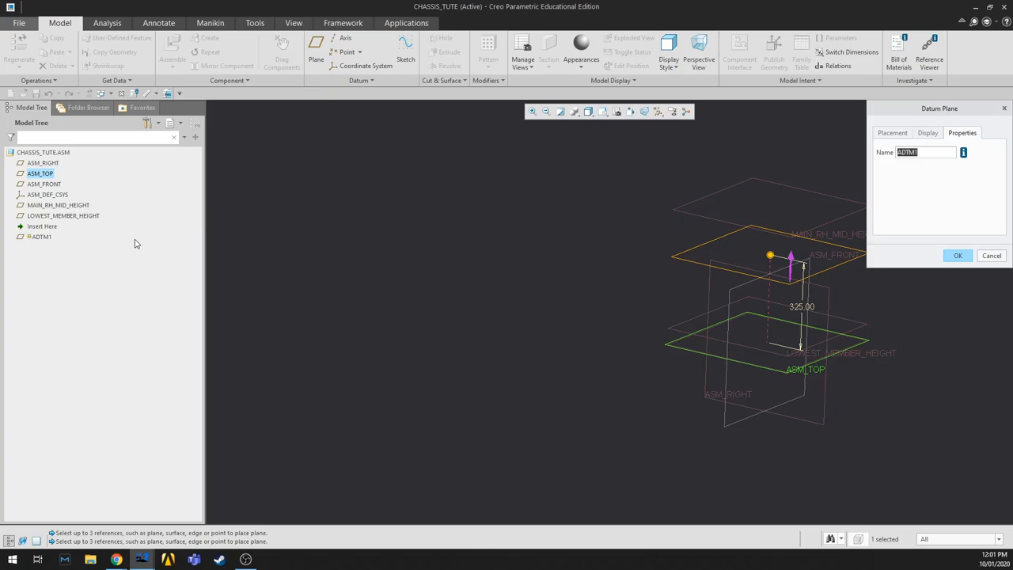
pyautogui.moveTo(945, 189)
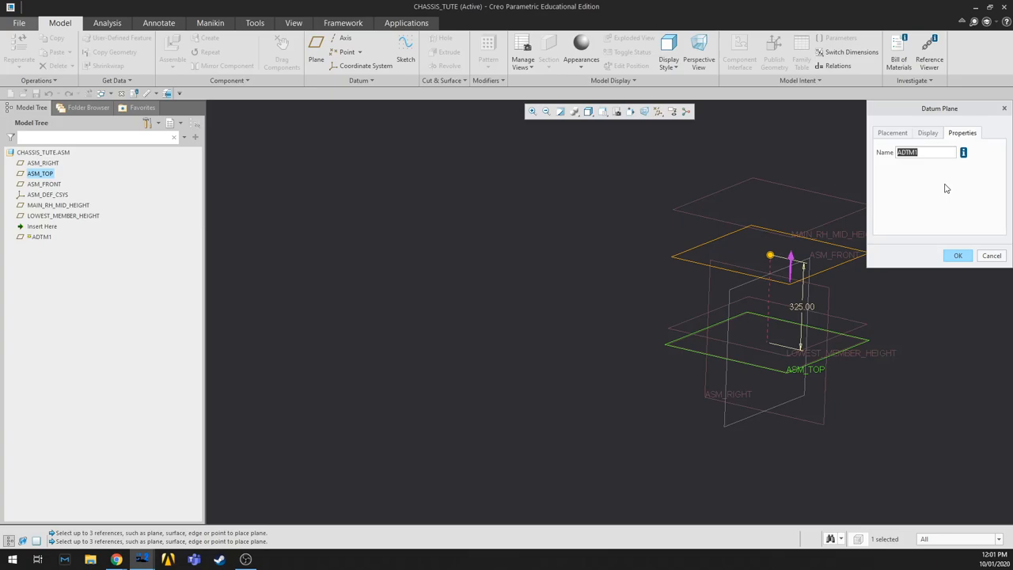
pyautogui.write('SIDE_IMPACE_HEIGHT')
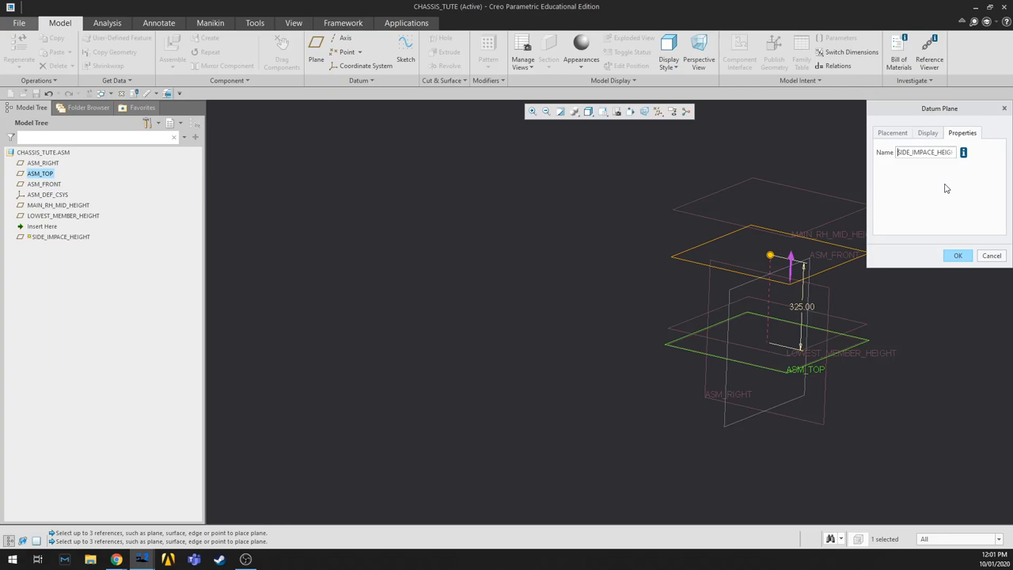
pyautogui.click(956, 254)
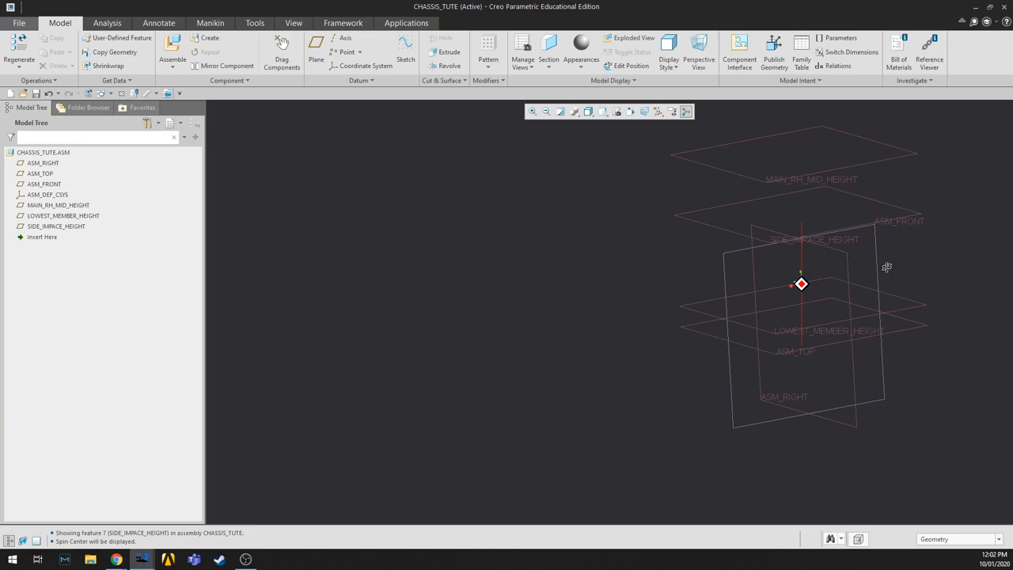
# Step: Start a datum plane from ASM_RIGHT offset 880 for the front roll hoop
pyautogui.click(42, 163)
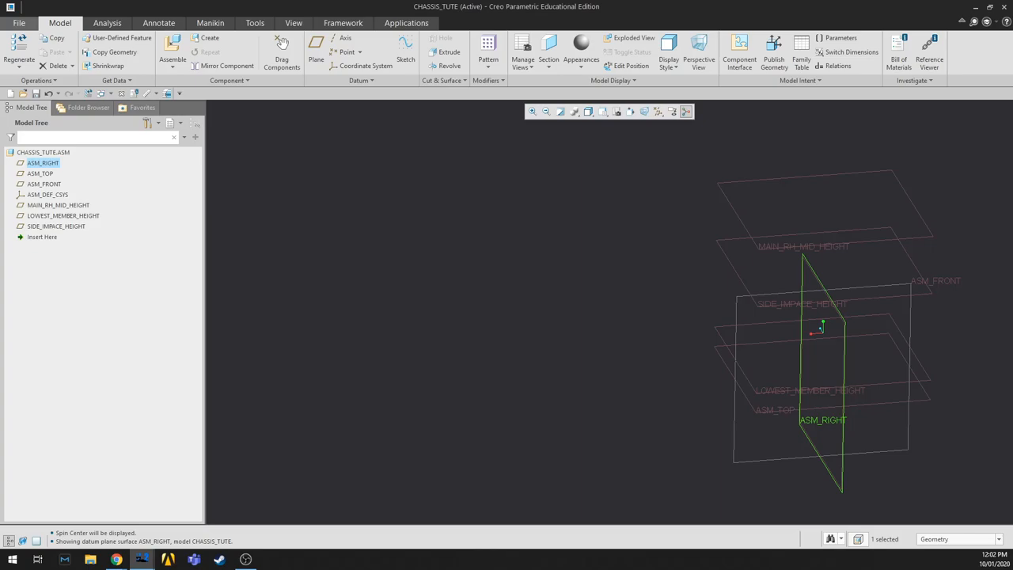
pyautogui.click(316, 55)
pyautogui.write('front roll hoop pla')
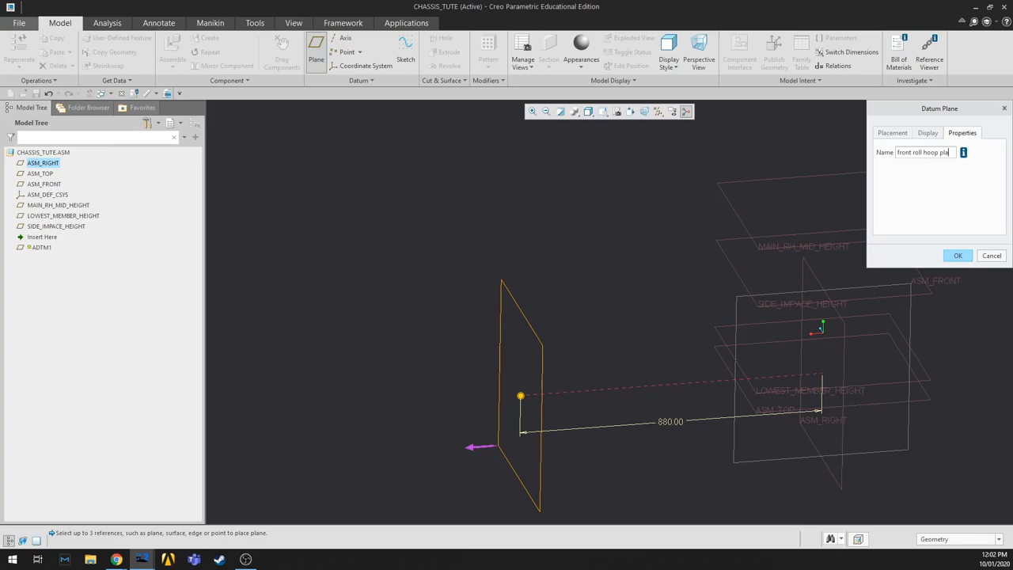
# Step: Finish FRONT_ROLL_HOOP_PLANE at 880 and start another plane from ASM_RIGHT
pyautogui.click(957, 255)
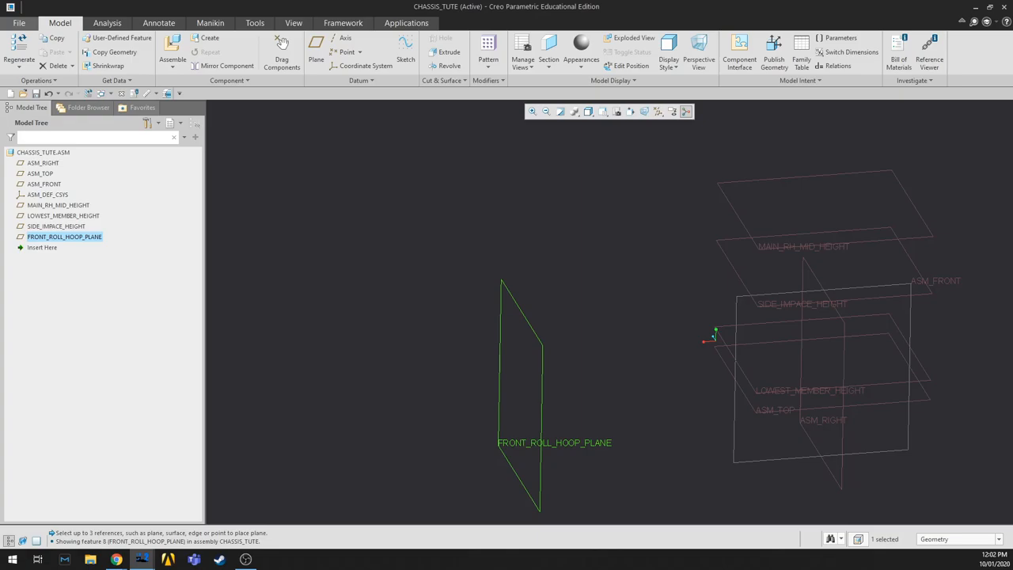
pyautogui.click(316, 51)
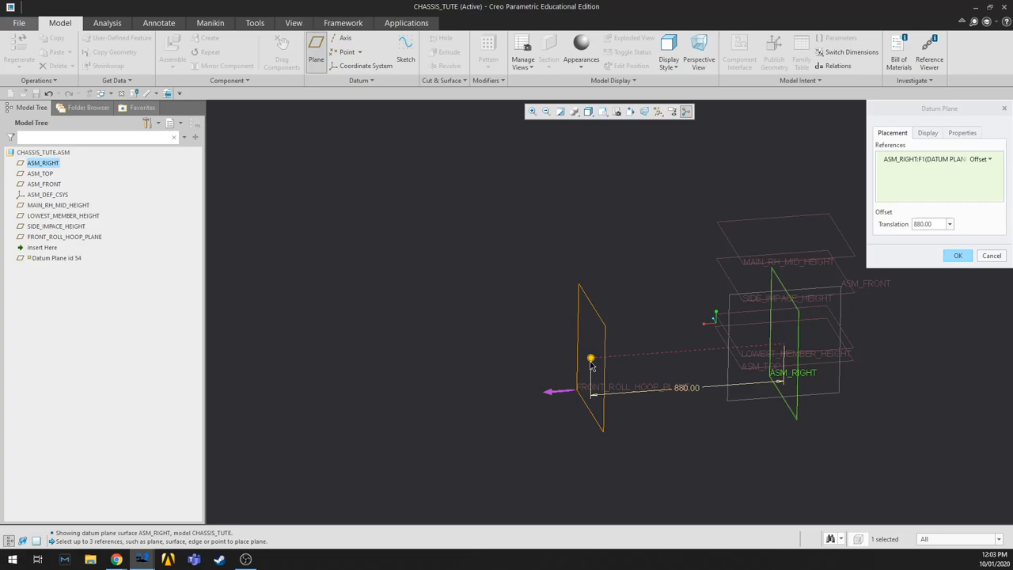
# Step: Name the 1190 offset plane INTERMEDIATE_BULKHEAD_PLANE, create it, and begin the next plane
pyautogui.click(962, 132)
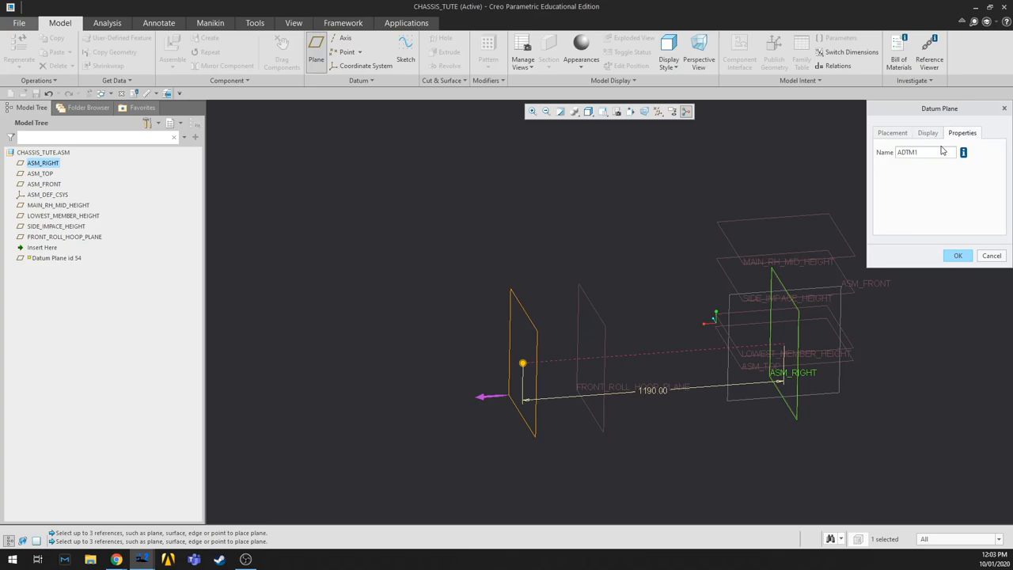
pyautogui.write('INTERMEDIATE_BULKHEAD_PLANE')
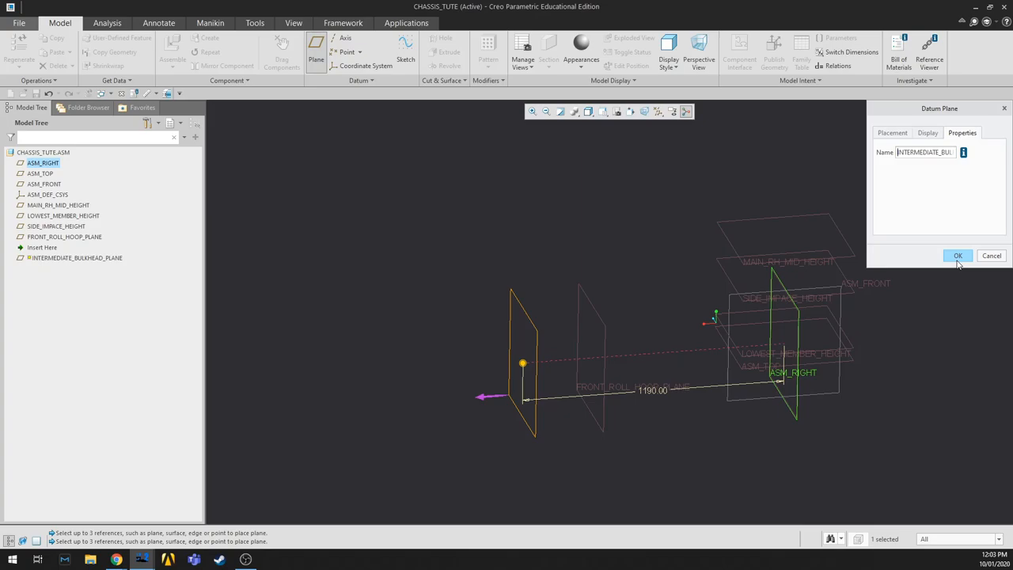
pyautogui.click(958, 256)
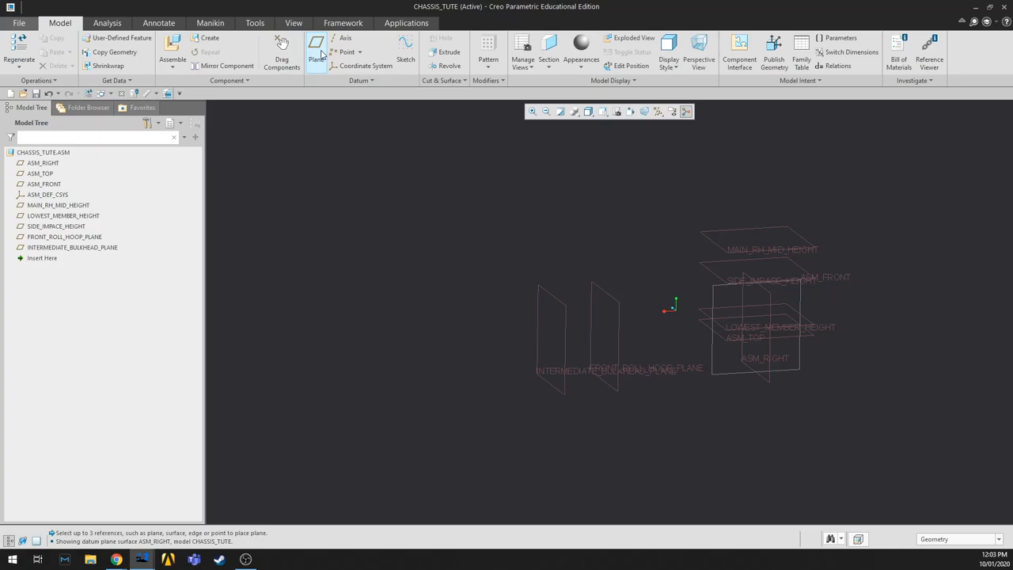
pyautogui.click(316, 56)
pyautogui.write('15')
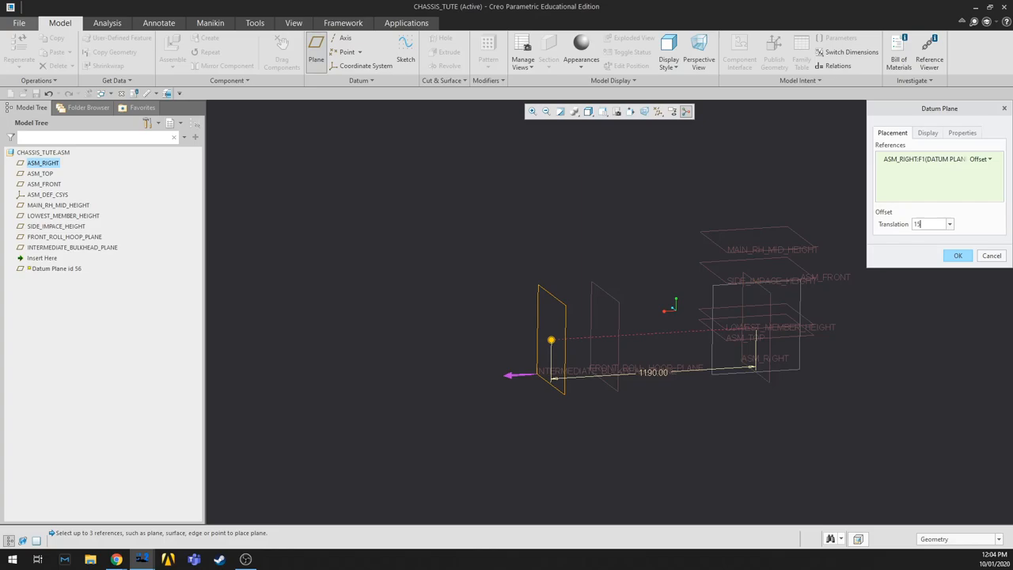
# Step: Create FRONTBULKHEAD_PLANE offset 1575 from ASM_RIGHT
pyautogui.click(962, 132)
pyautogui.write('frontbul')
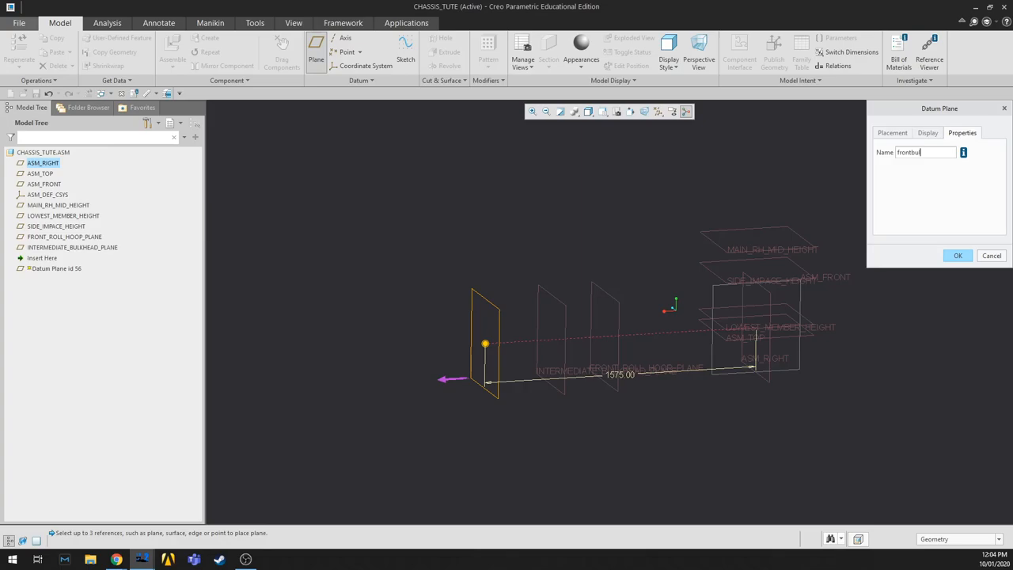
pyautogui.click(957, 254)
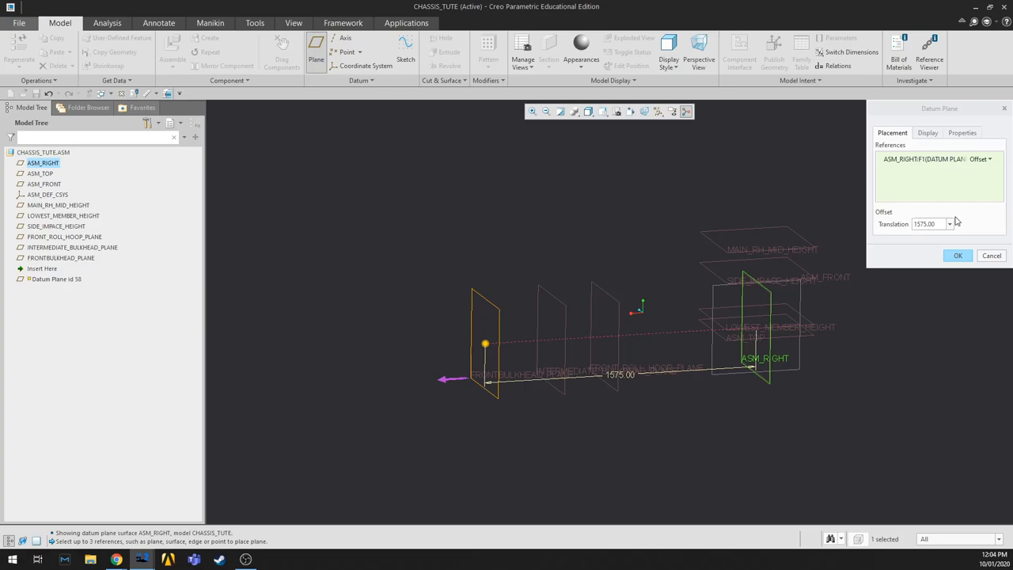
# Step: Create FRONT_SUSPENSION_PLANE offset 1000 from ASM_RIGHT
pyautogui.click(961, 132)
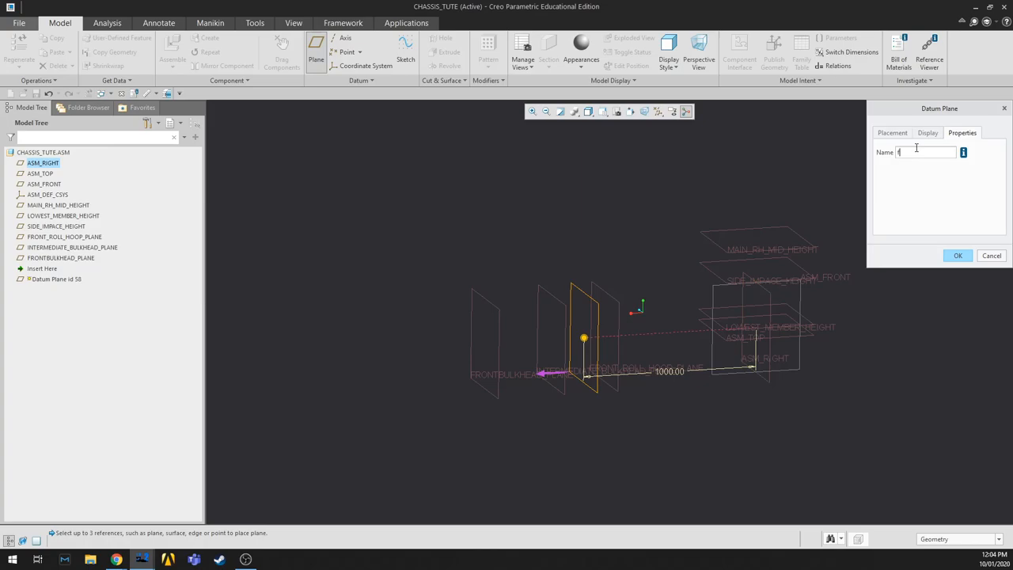
pyautogui.click(958, 255)
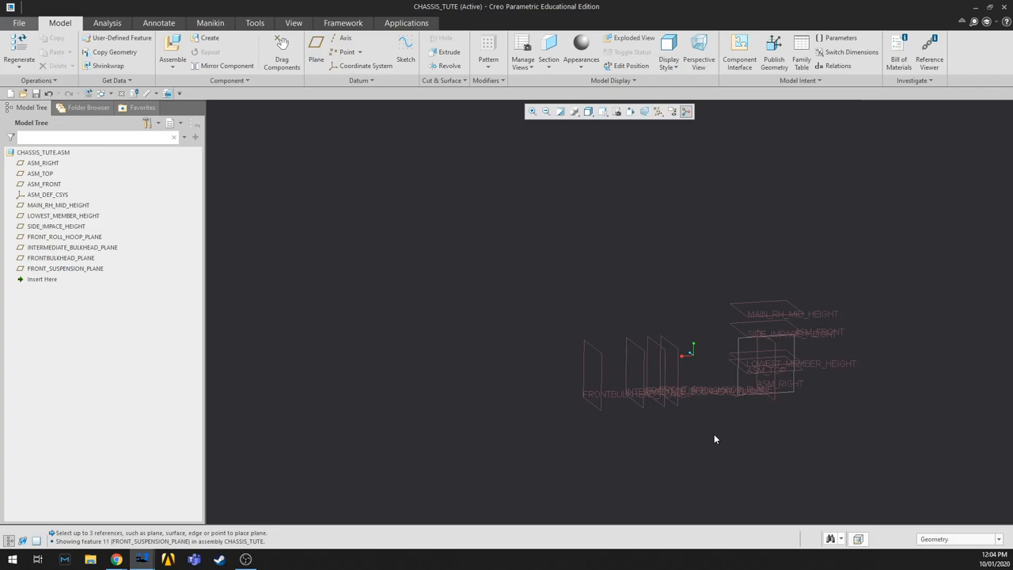